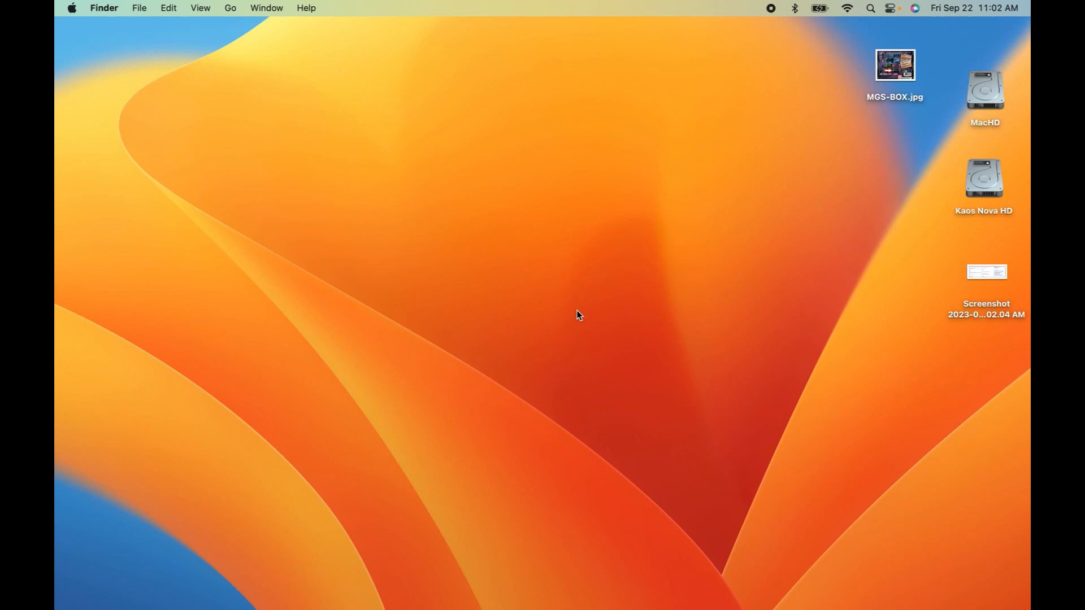
mouse_move(560, 338)
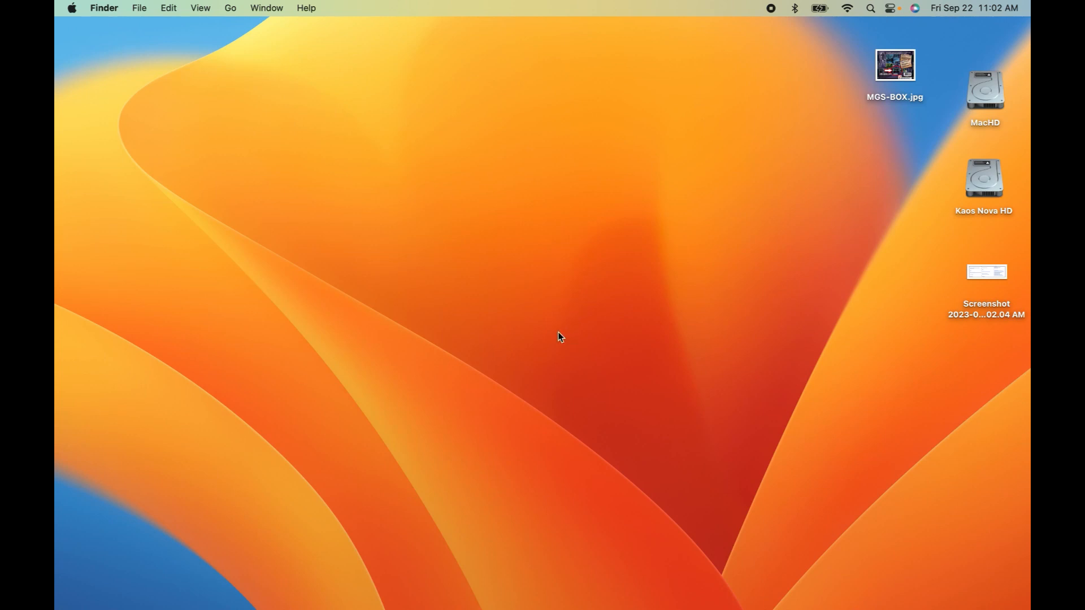
mouse_move(560, 358)
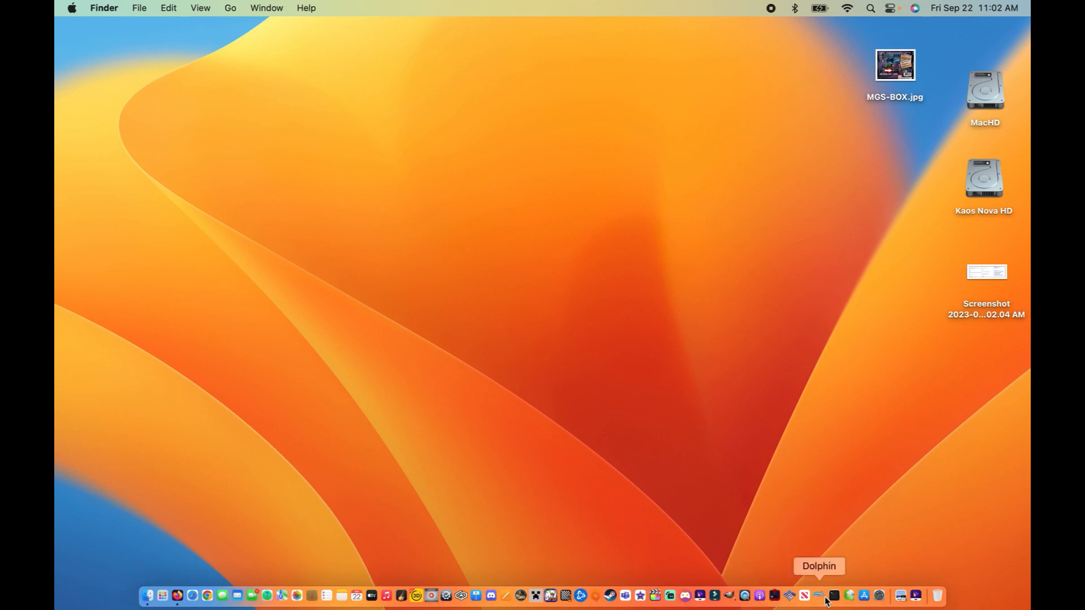
- Launch Dolphin from the Dock and bring up its main window
click(817, 596)
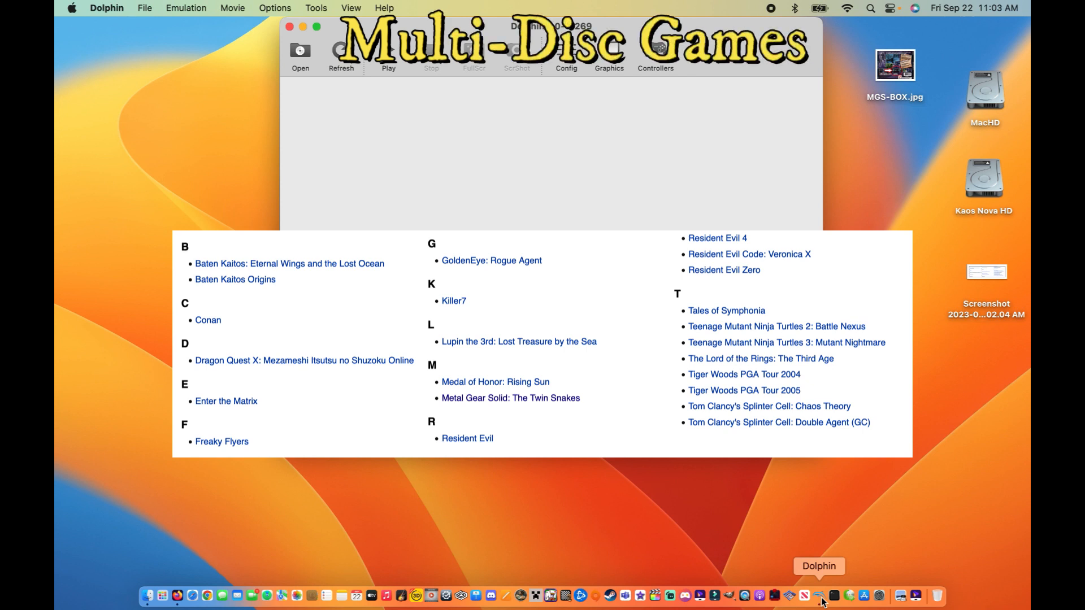
click(509, 398)
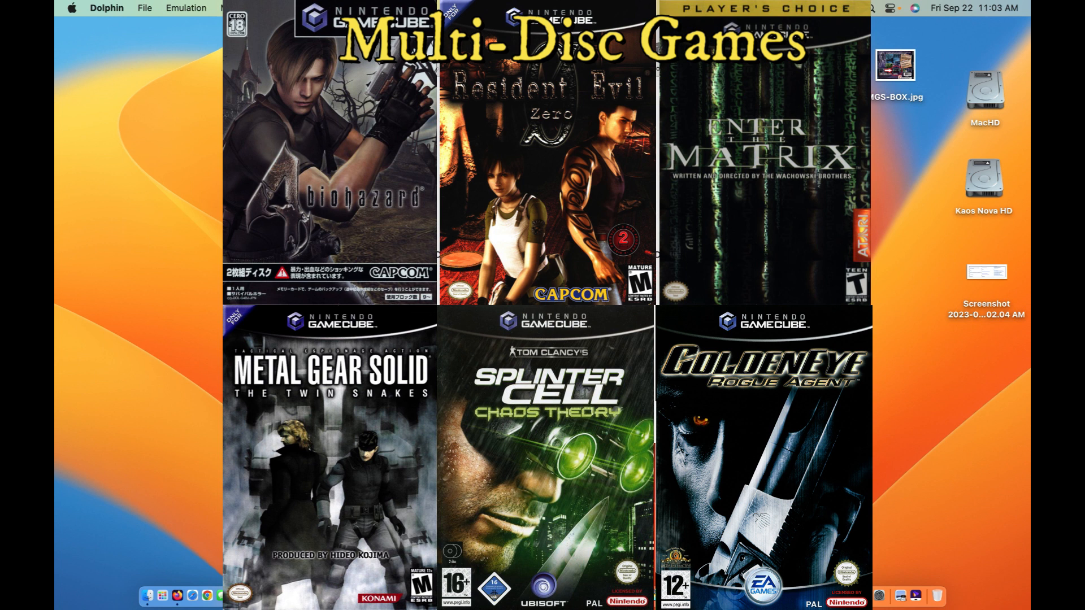
mouse_move(140, 85)
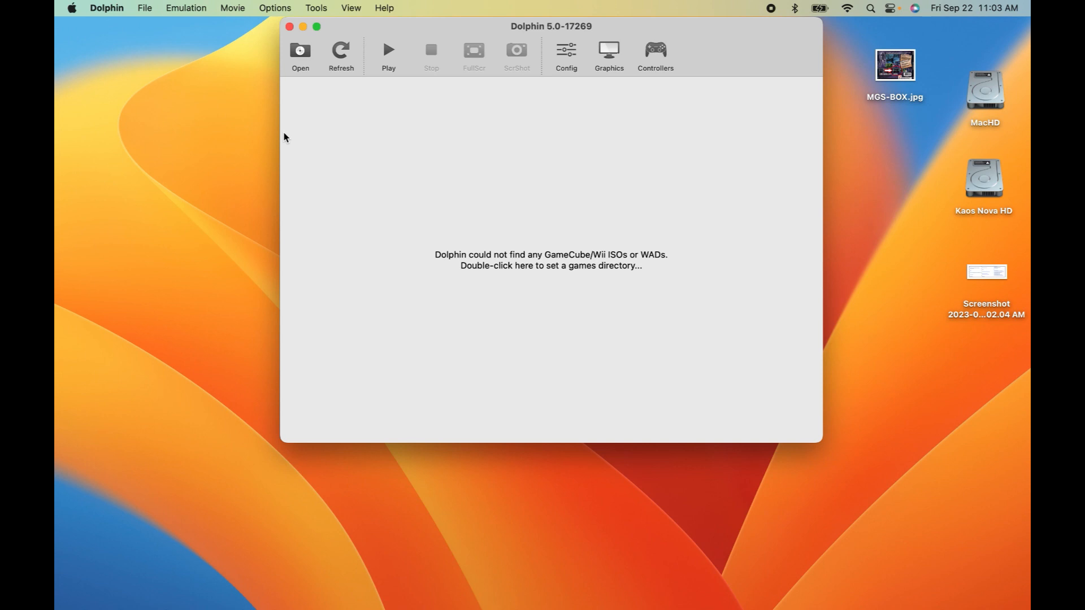
- Enable Change Discs Automatically in General settings, then start loading a game image
click(70, 8)
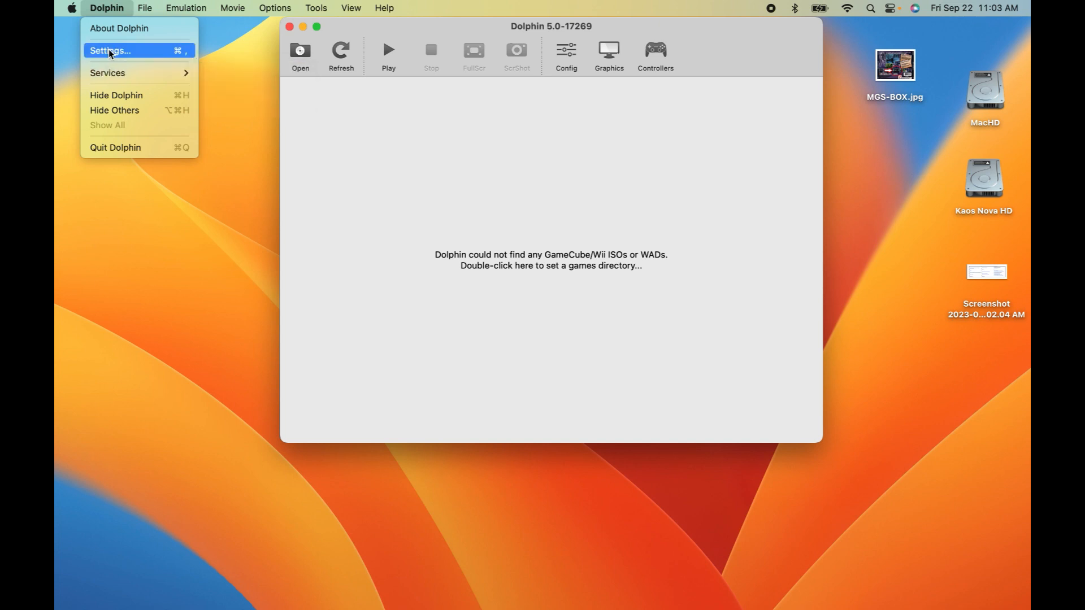
click(109, 51)
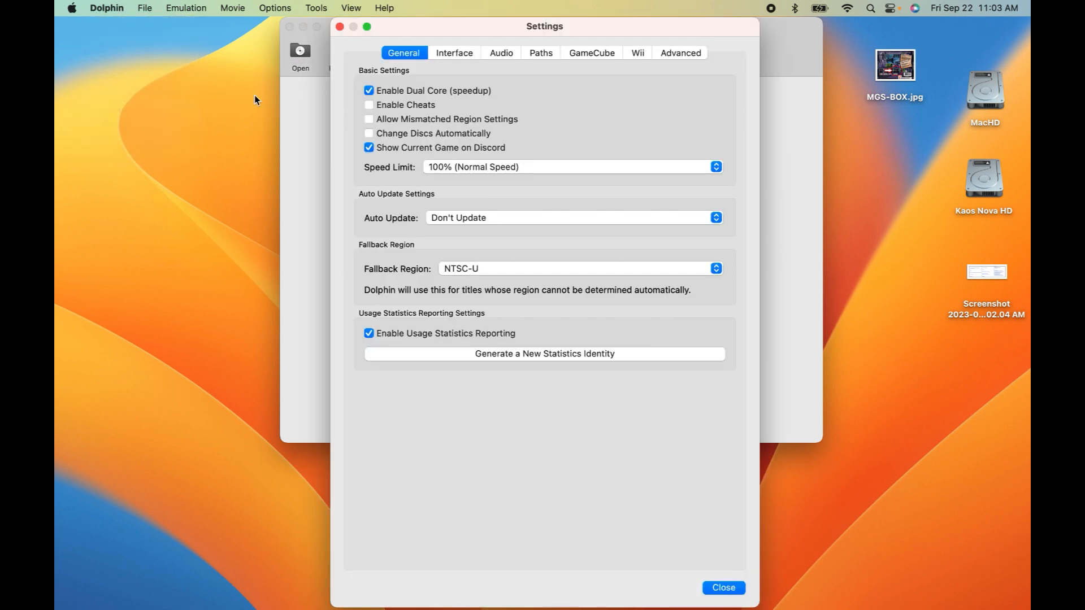
mouse_move(454, 146)
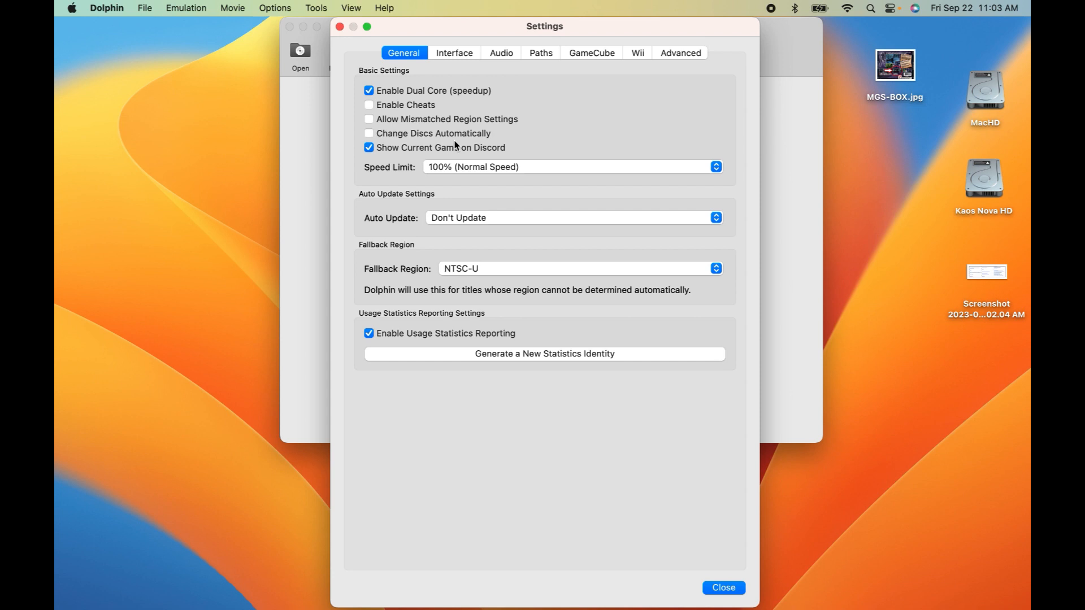
click(368, 133)
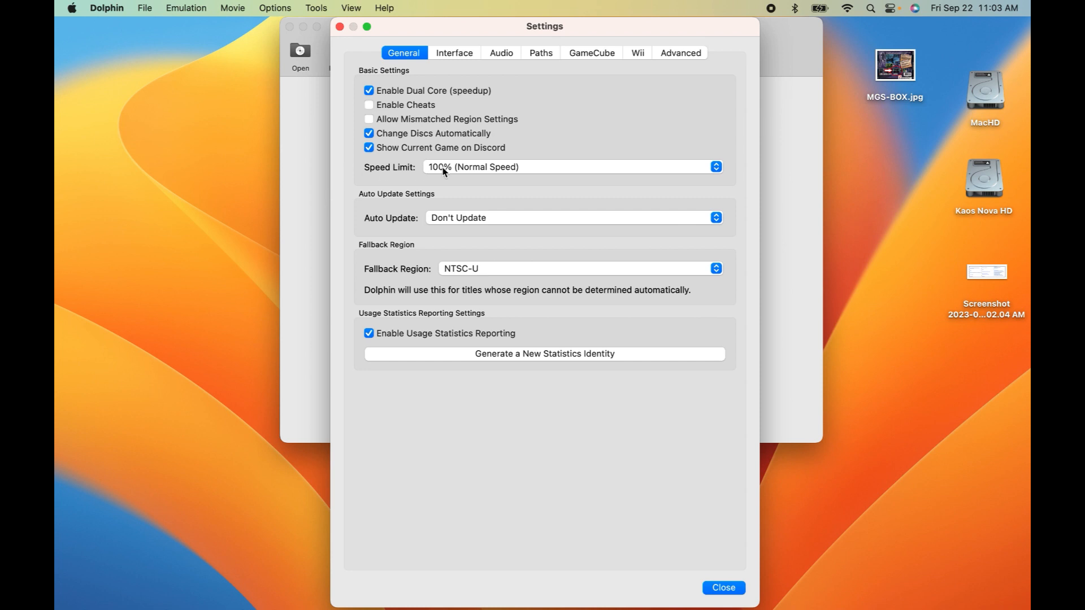
mouse_move(438, 62)
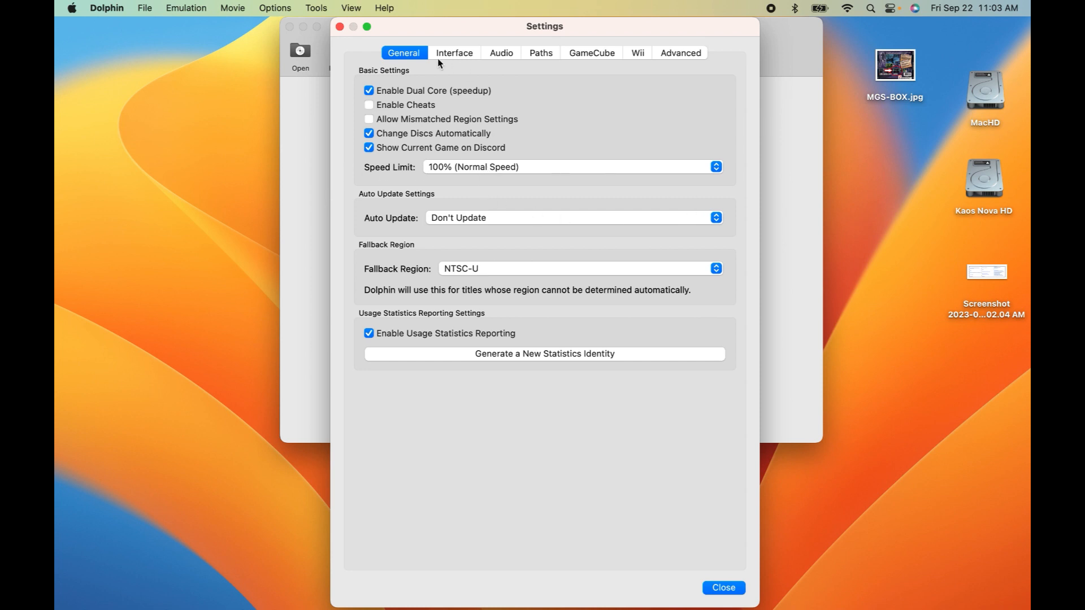
mouse_move(685, 456)
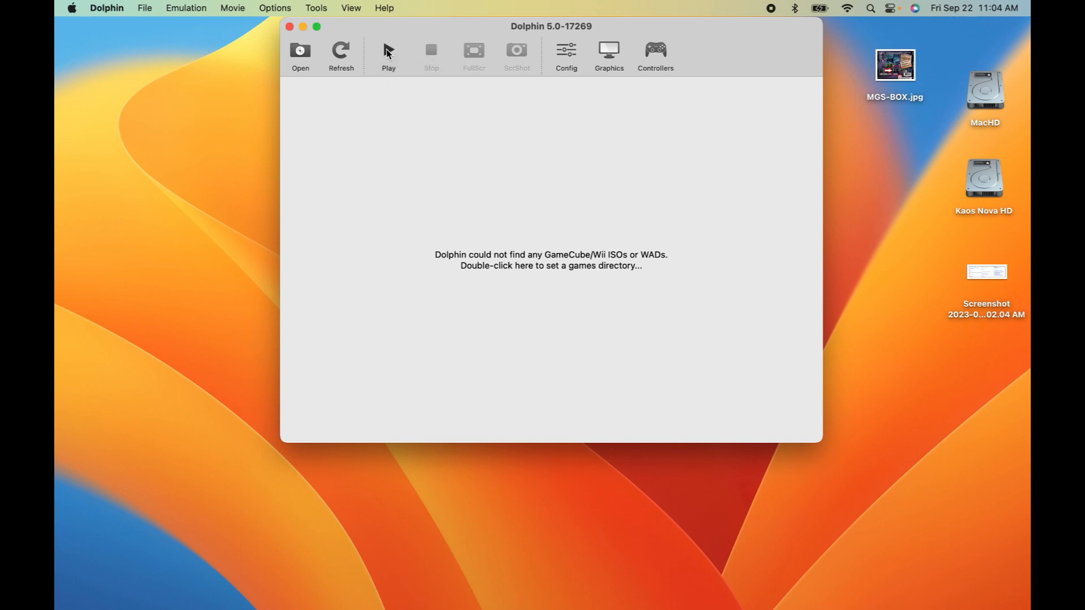
click(299, 55)
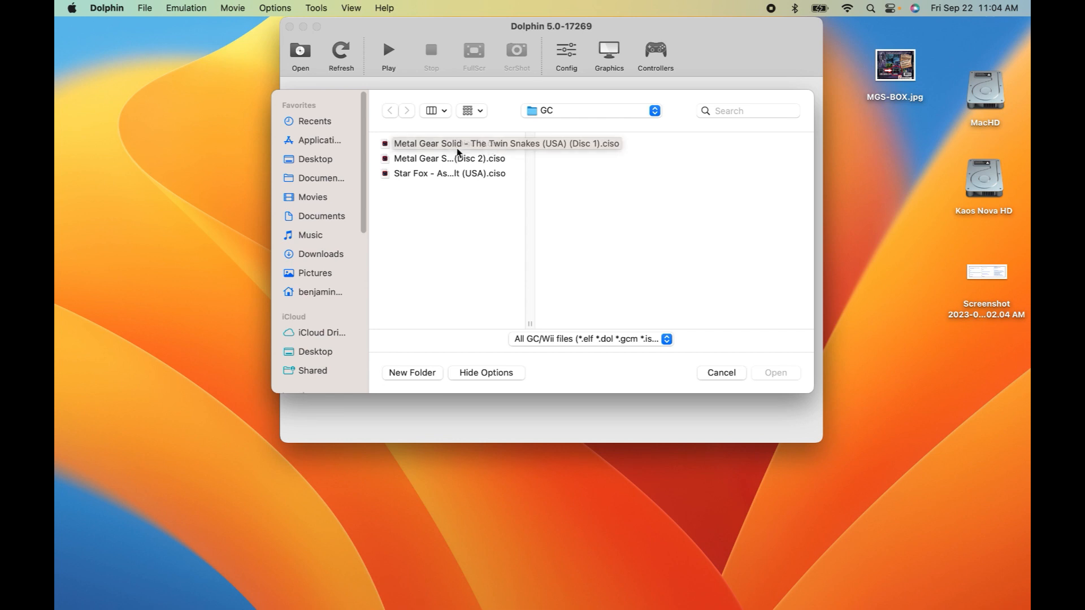
click(720, 372)
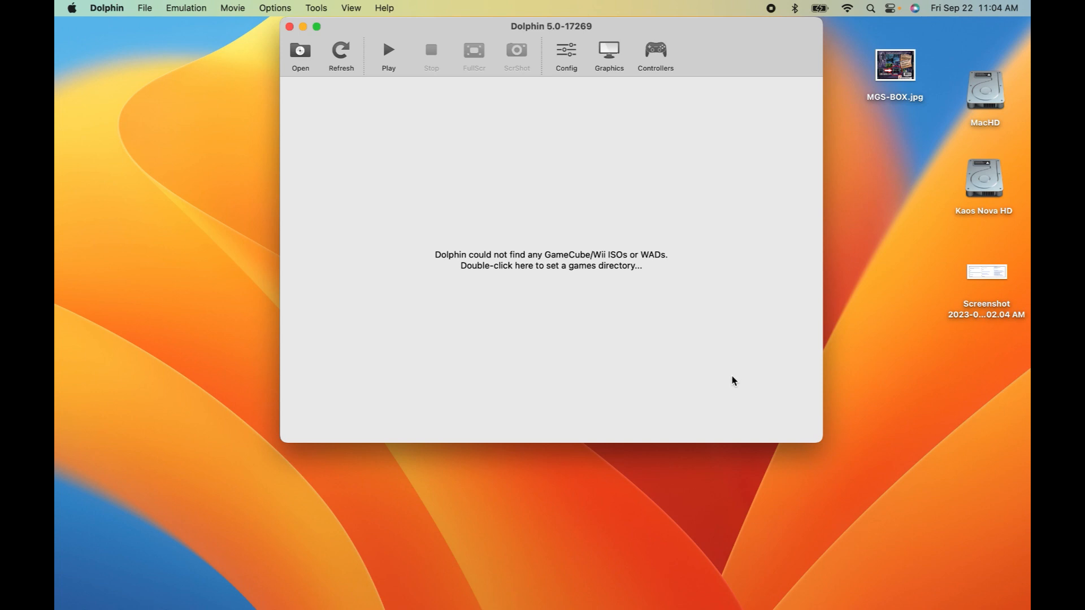
mouse_move(757, 381)
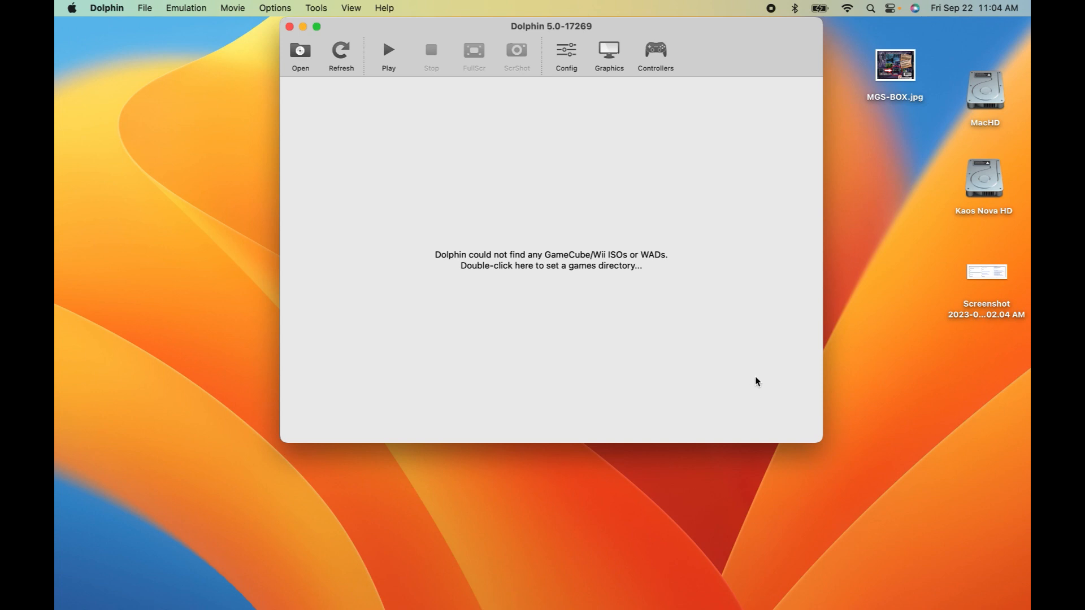
click(107, 7)
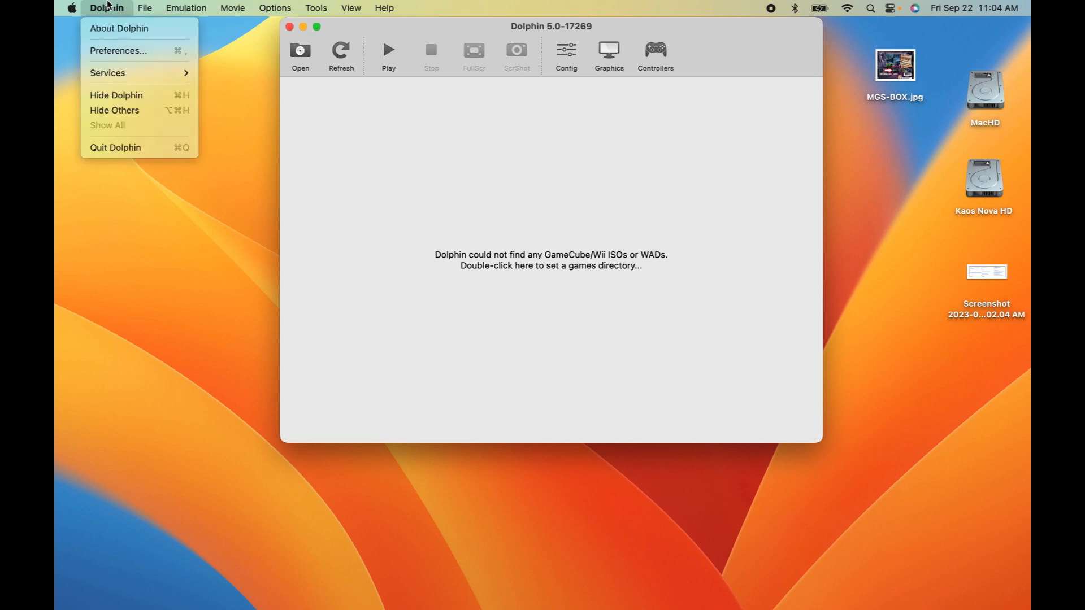
click(106, 8)
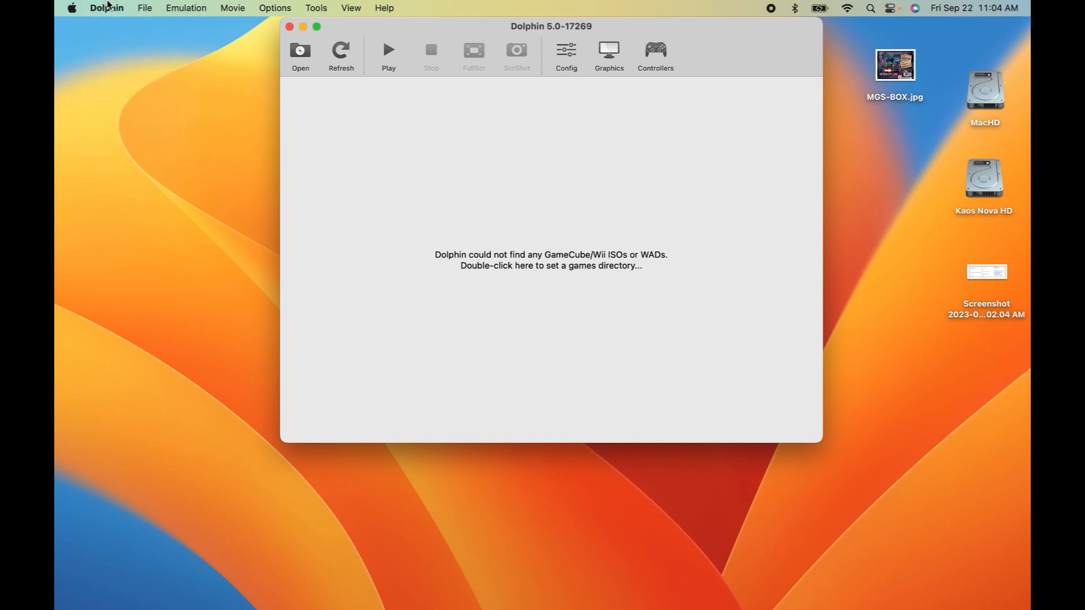
mouse_move(773, 6)
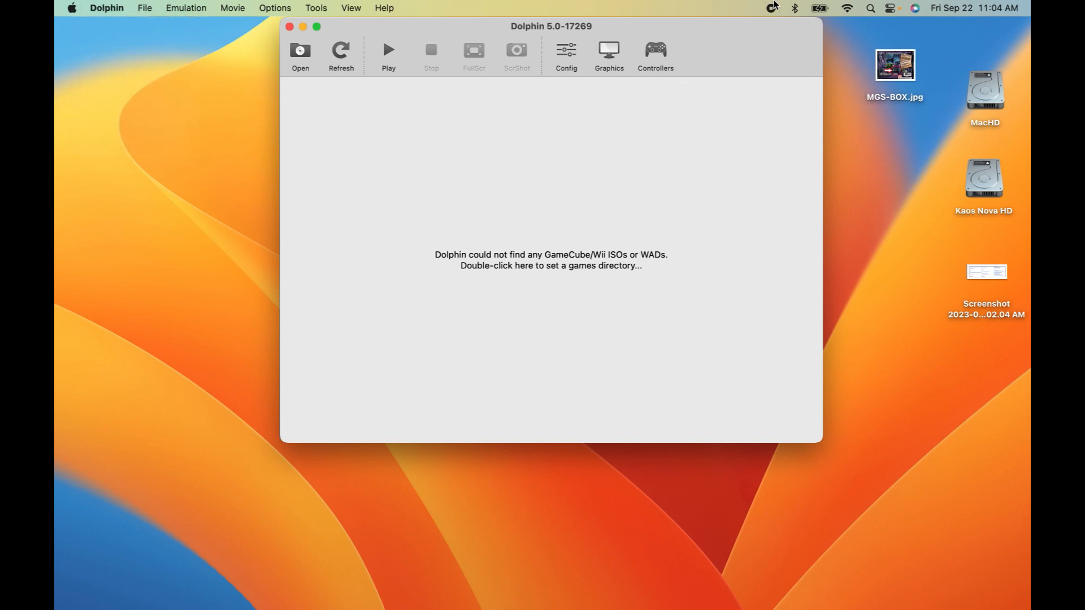